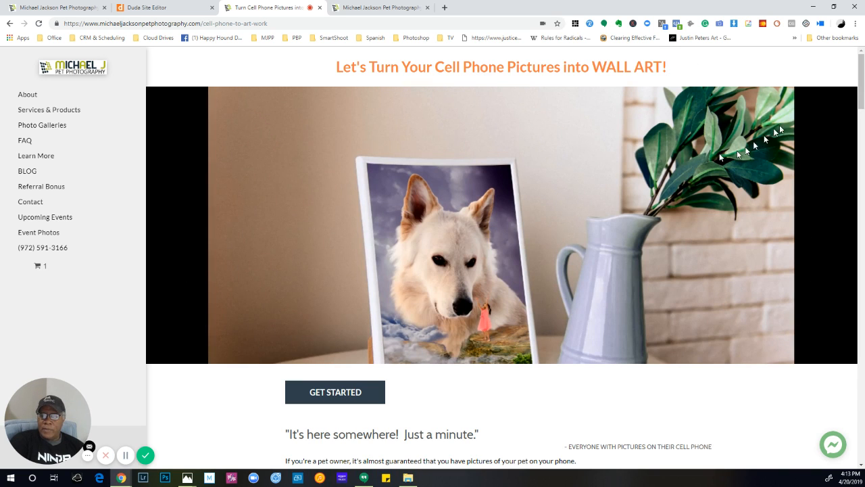
Scroll down the cell-phone-to-wall-art page to the customer artwork thumbnails.
scroll(down, 3)
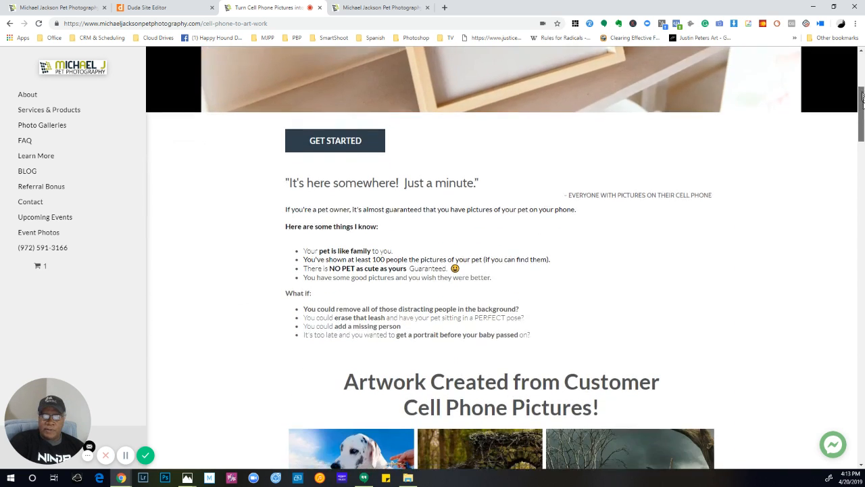
scroll(down, 3)
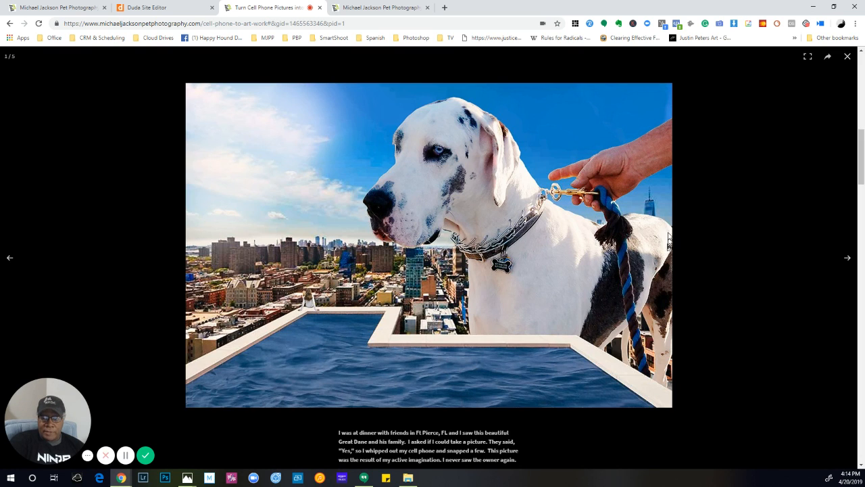
mouse_move(377, 192)
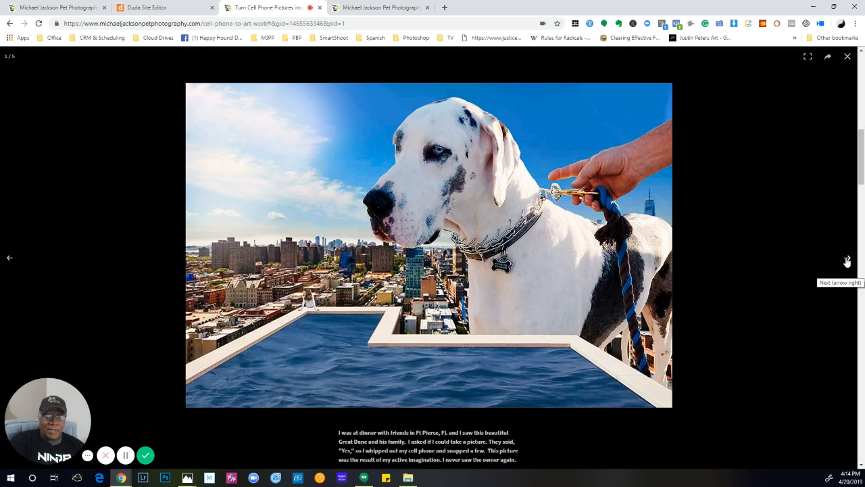
mouse_move(708, 240)
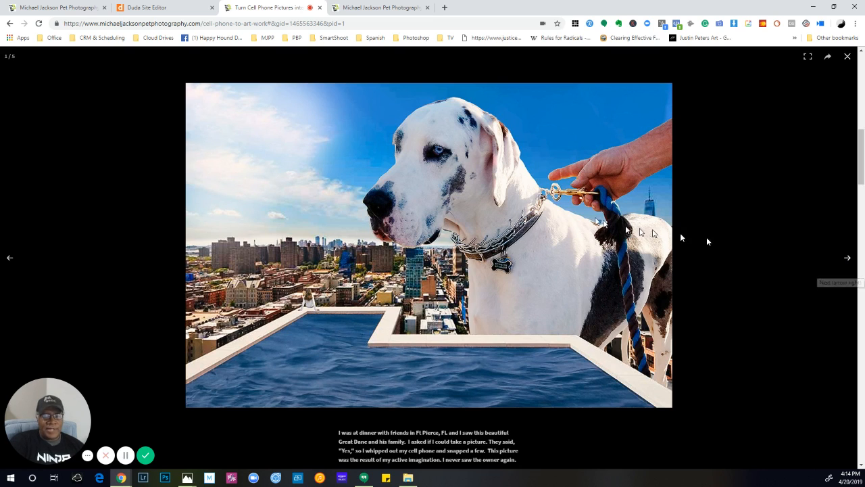
mouse_move(835, 268)
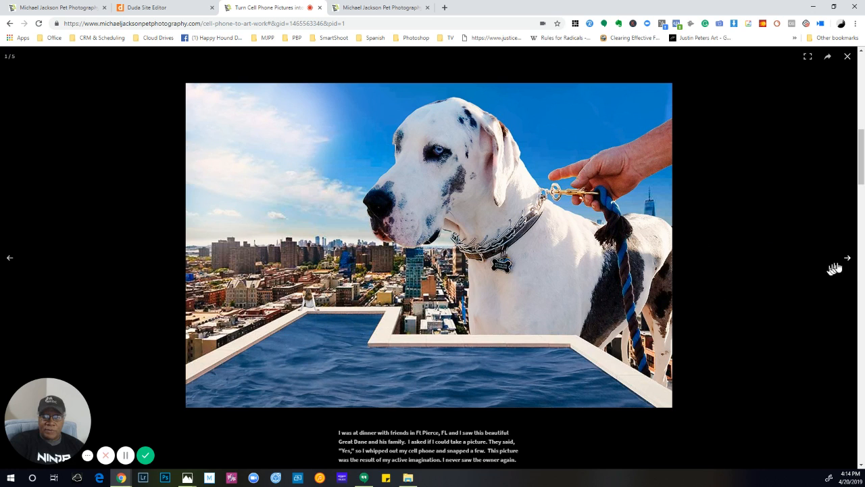
mouse_move(849, 260)
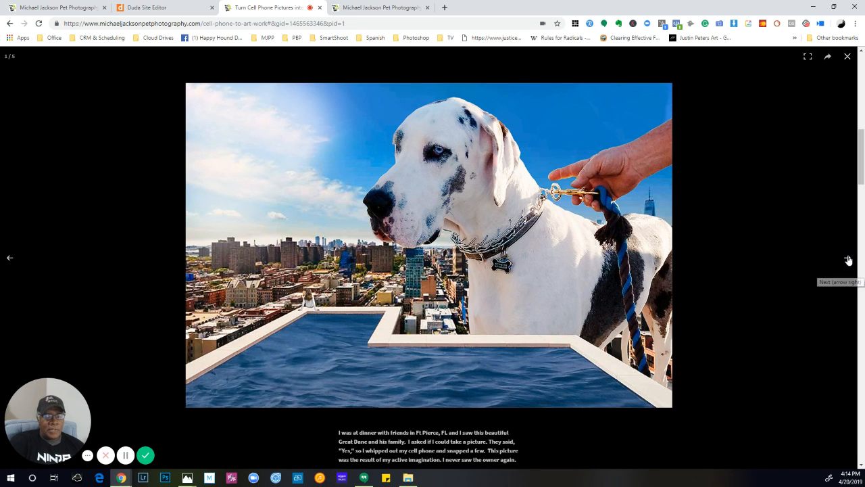
Advance the gallery past the cat-in-archway piece to the dog among hot-air balloons.
click(848, 260)
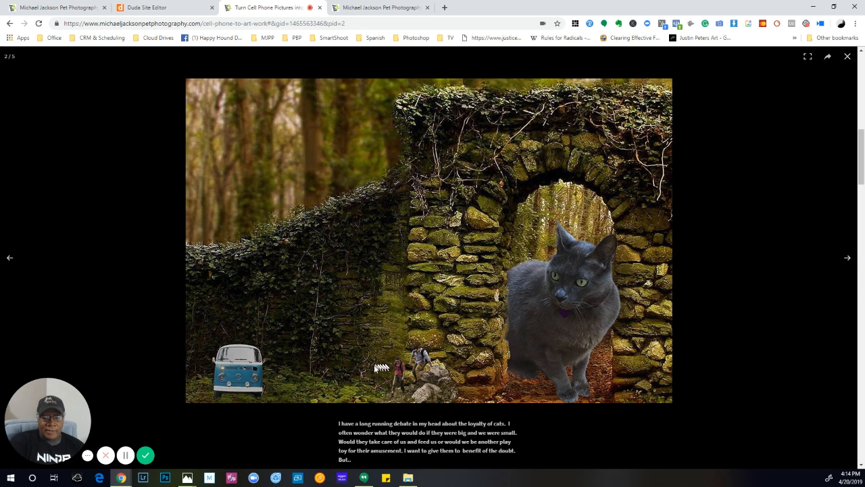
mouse_move(852, 252)
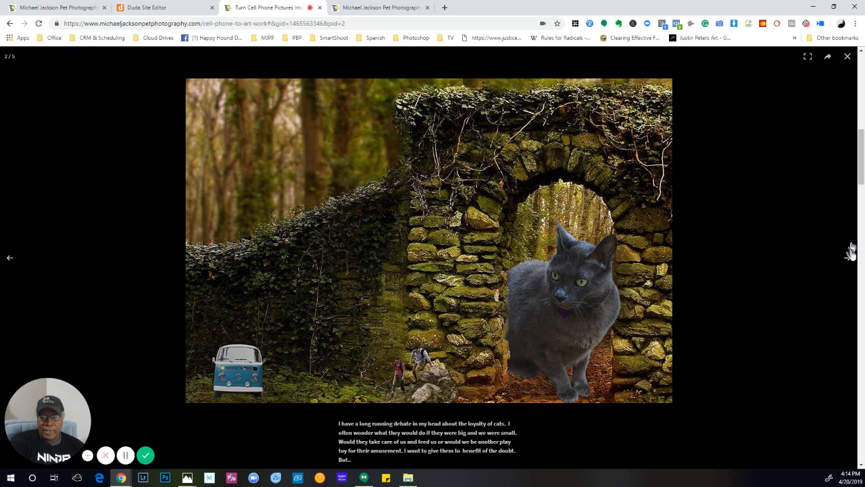
click(849, 248)
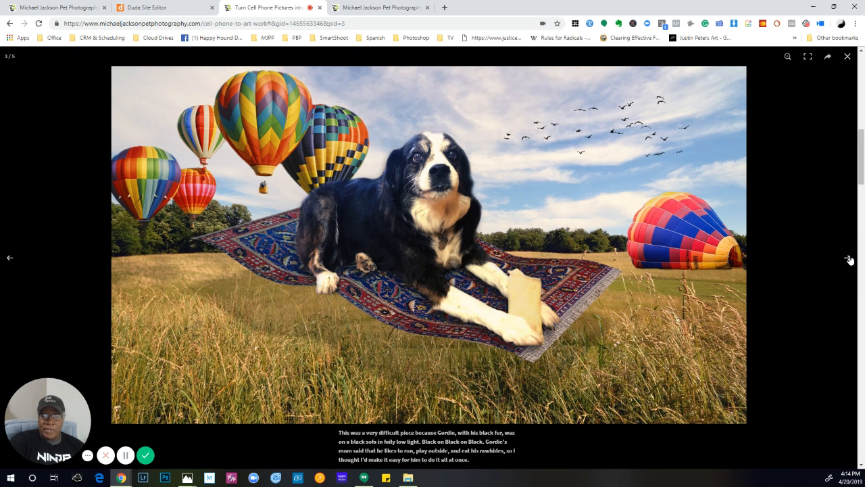
mouse_move(778, 278)
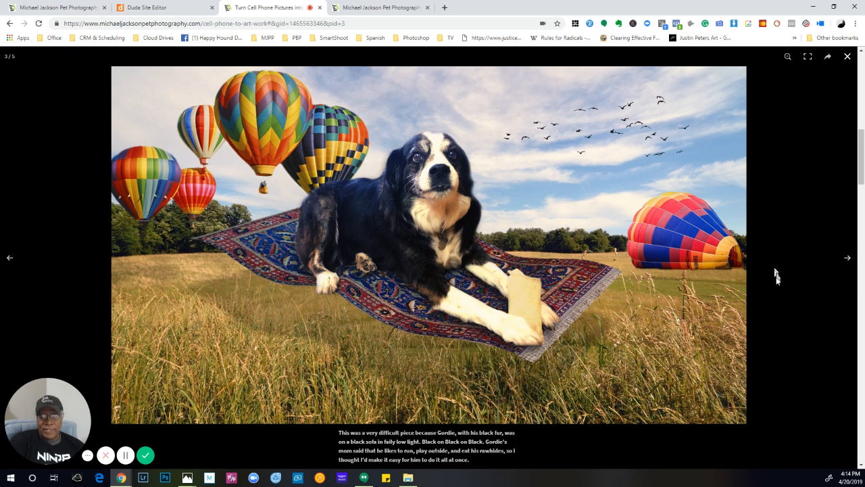
mouse_move(831, 277)
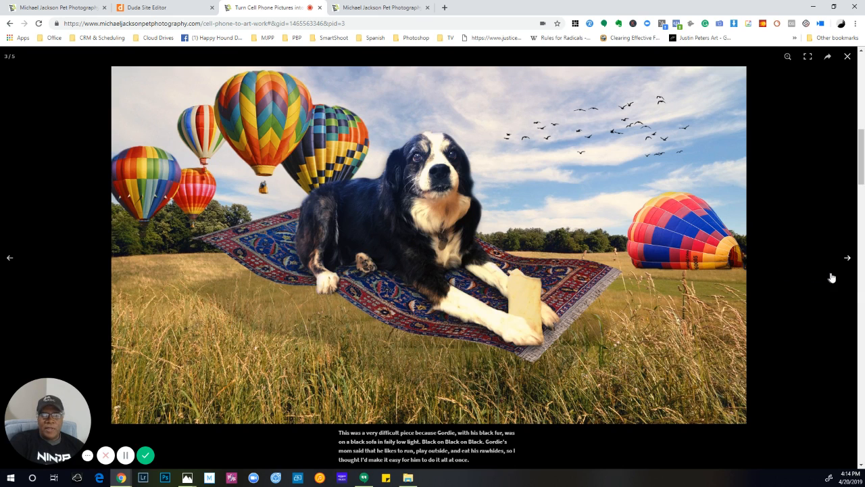
mouse_move(847, 260)
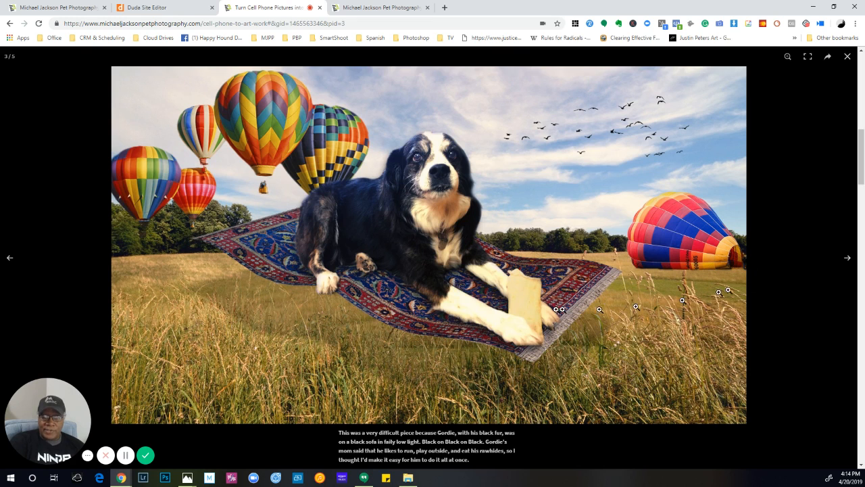
mouse_move(846, 257)
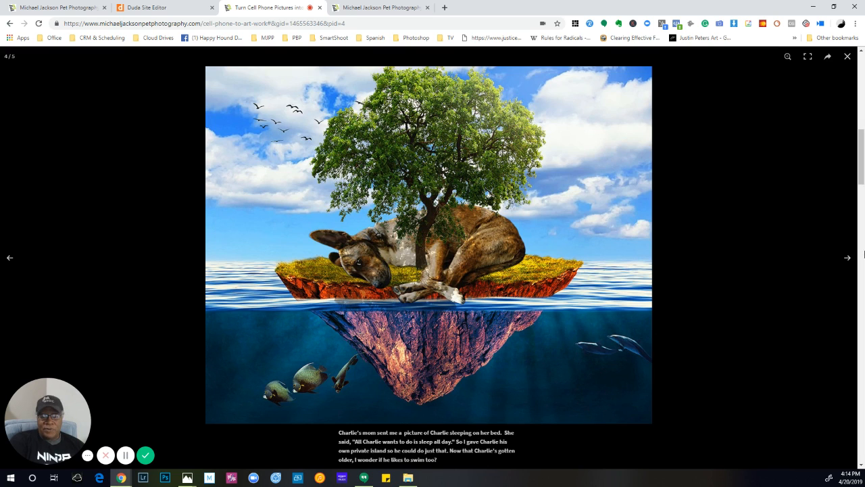
mouse_move(844, 260)
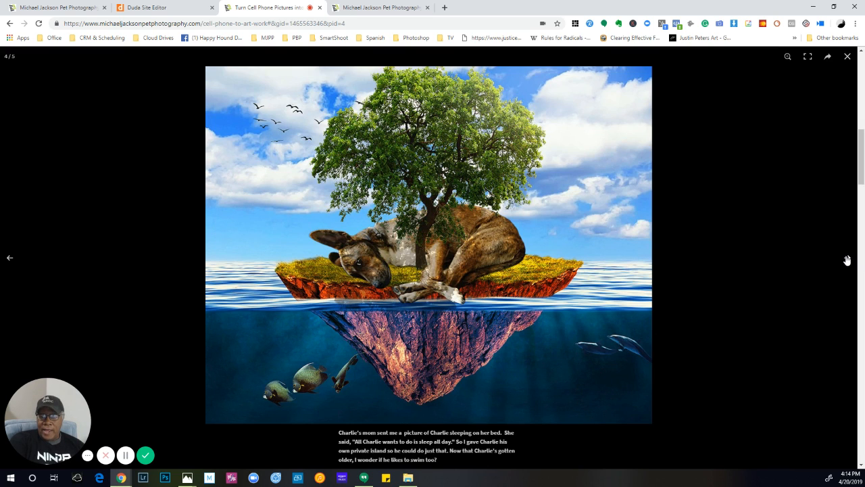
Show the fifth and final artwork, the black cat beside a woman at a gnarled tree.
click(845, 260)
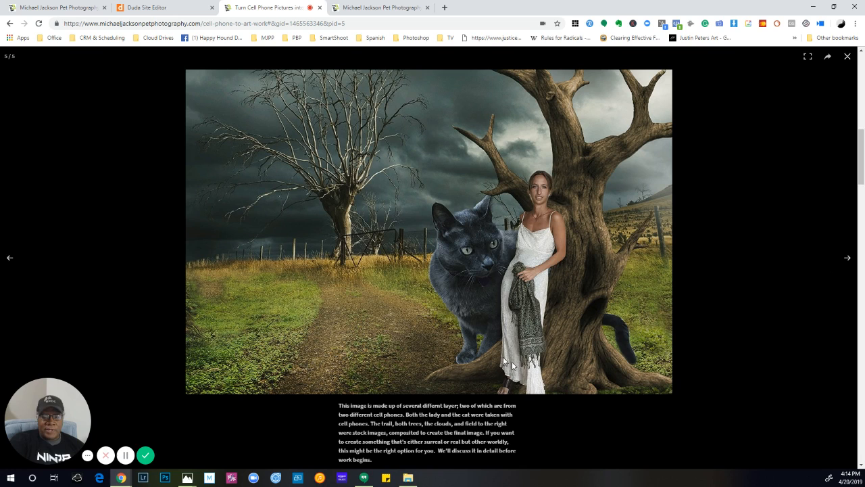
mouse_move(543, 203)
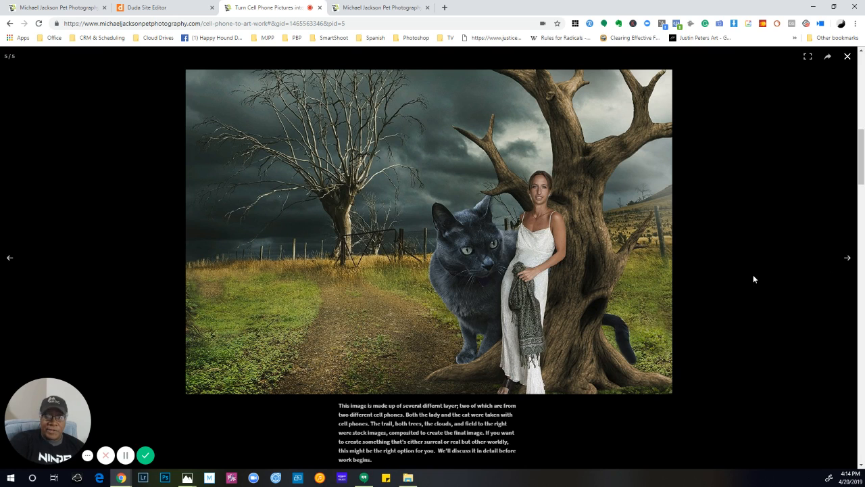
mouse_move(776, 271)
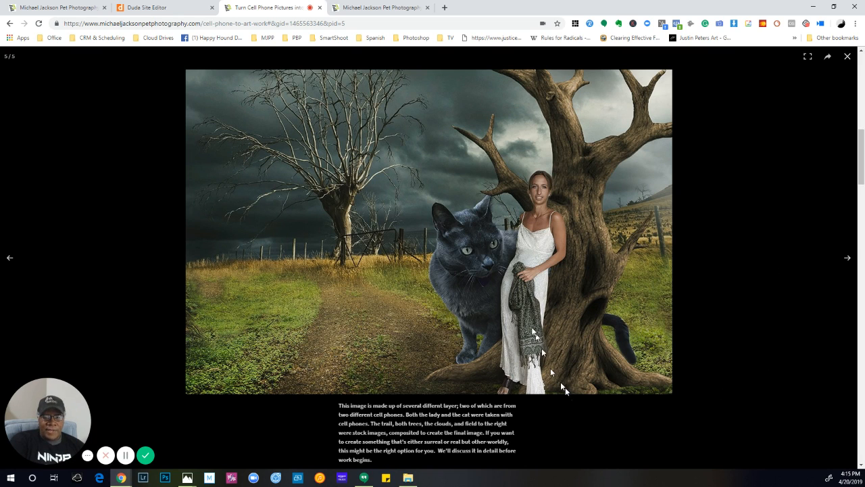
mouse_move(783, 264)
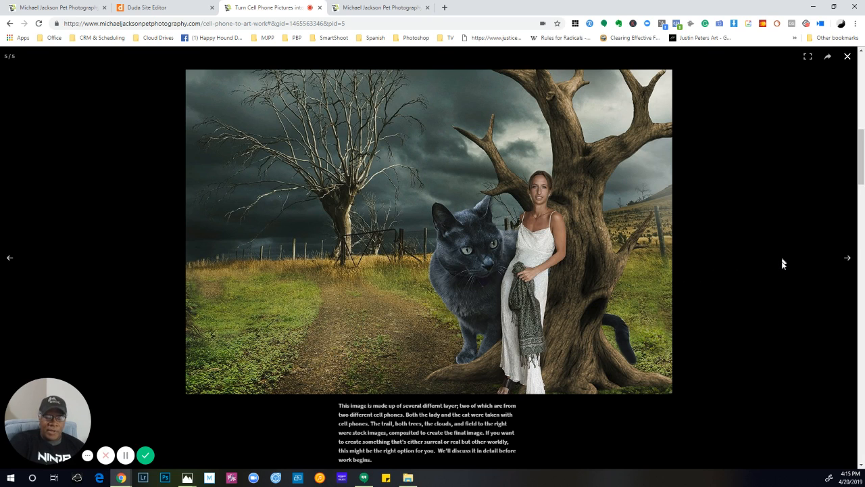
mouse_move(788, 265)
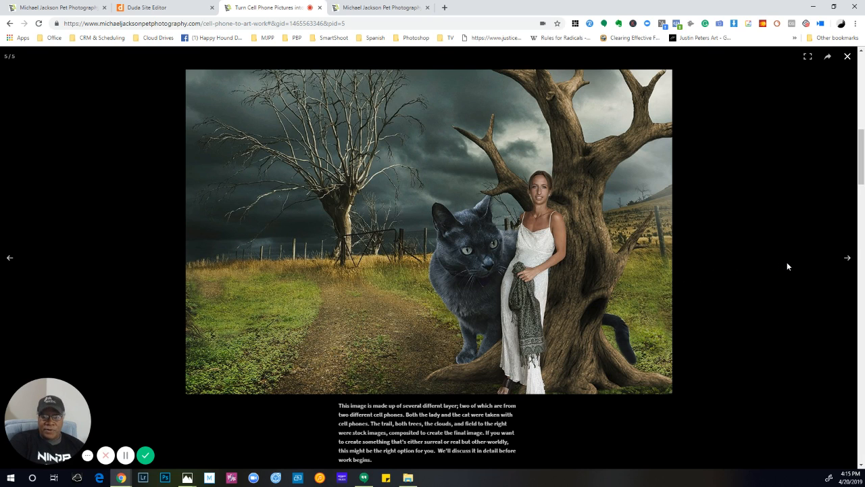
mouse_move(844, 82)
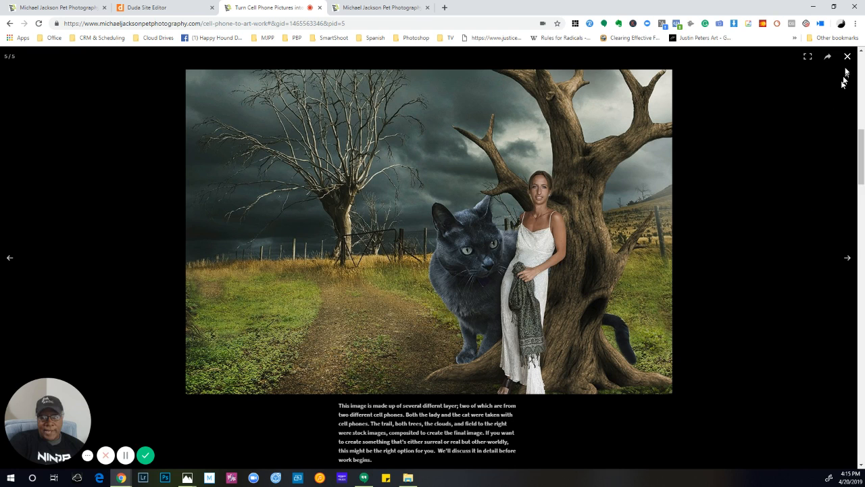
Close the gallery, scroll to the Wall Art section and show the next wall-art mockup.
click(847, 57)
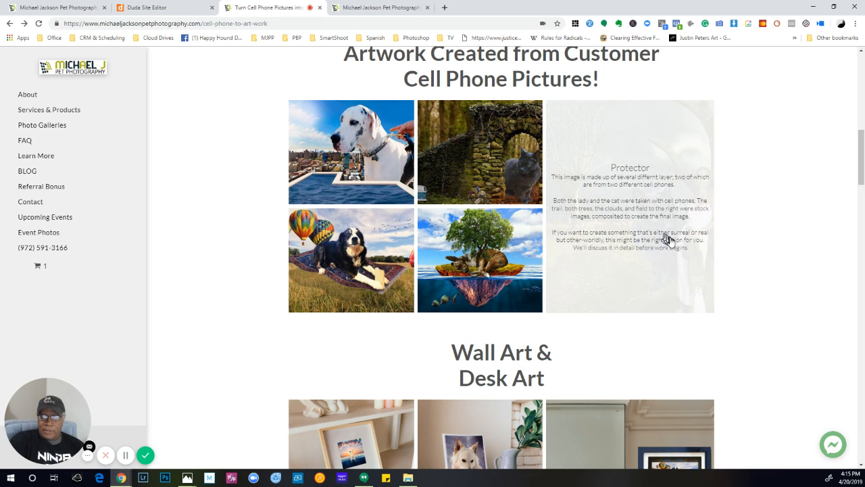
scroll(down, 3)
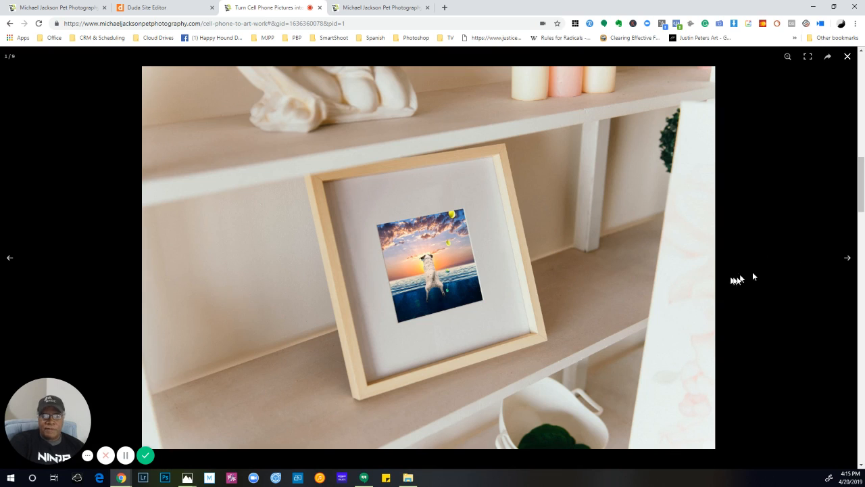
mouse_move(817, 272)
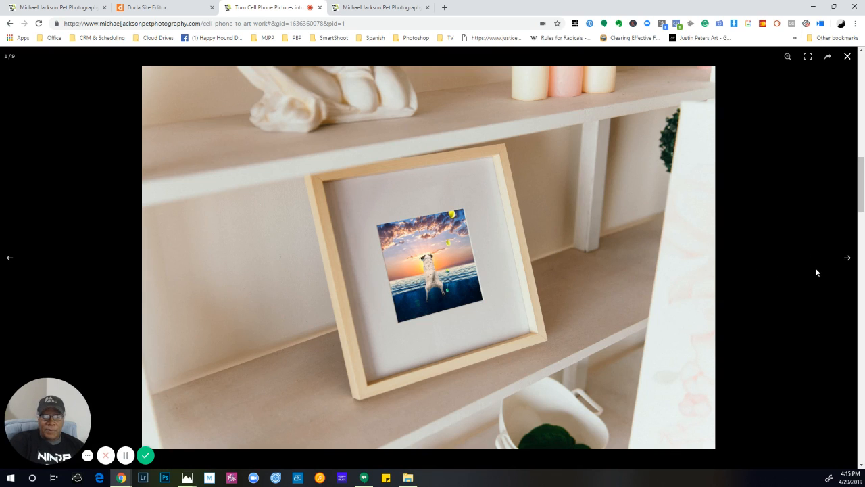
mouse_move(844, 258)
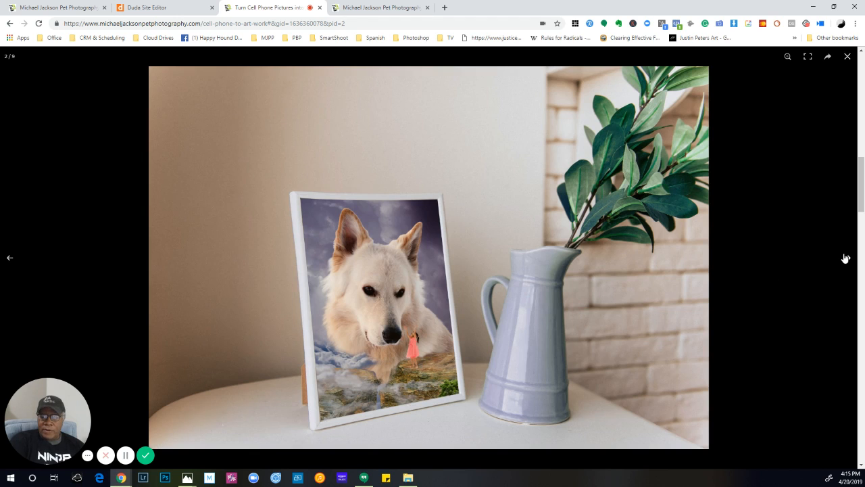
click(846, 257)
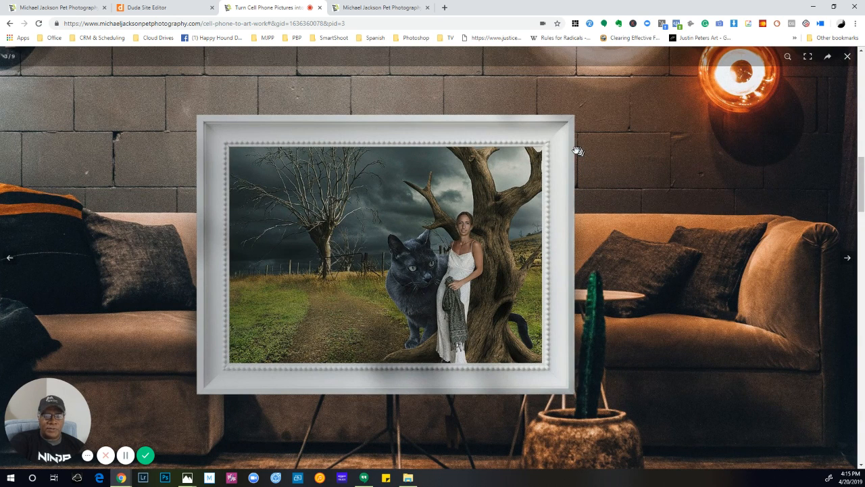
mouse_move(763, 183)
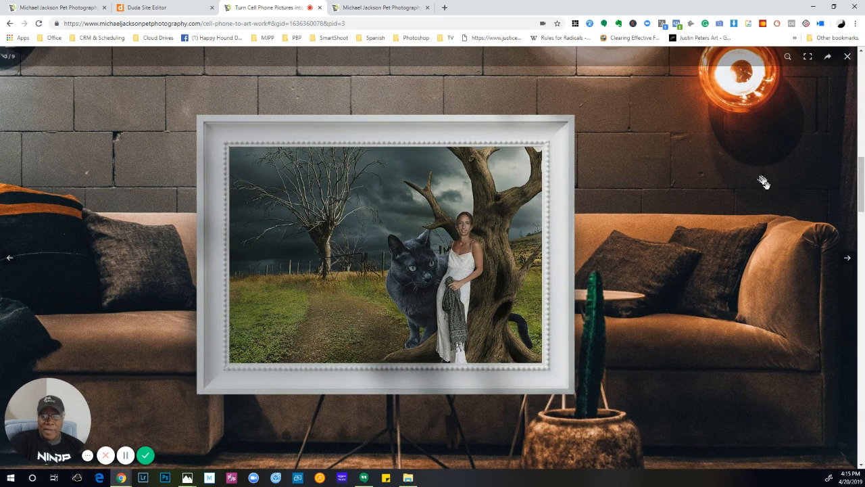
mouse_move(847, 258)
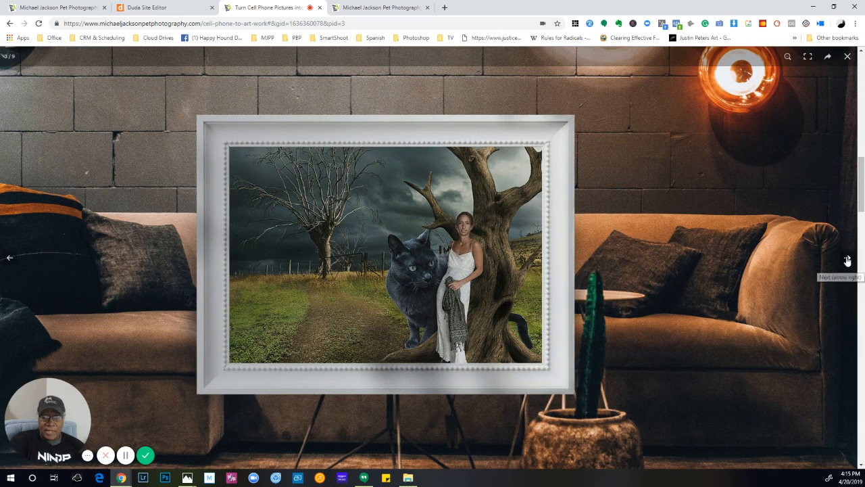
Close the enlarged photo and enlarge the framed dog portrait under the lamp instead.
click(846, 56)
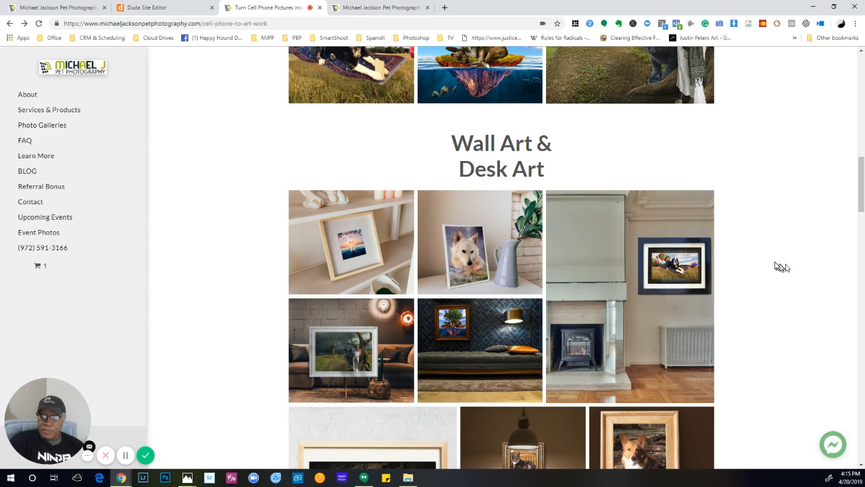
scroll(down, 3)
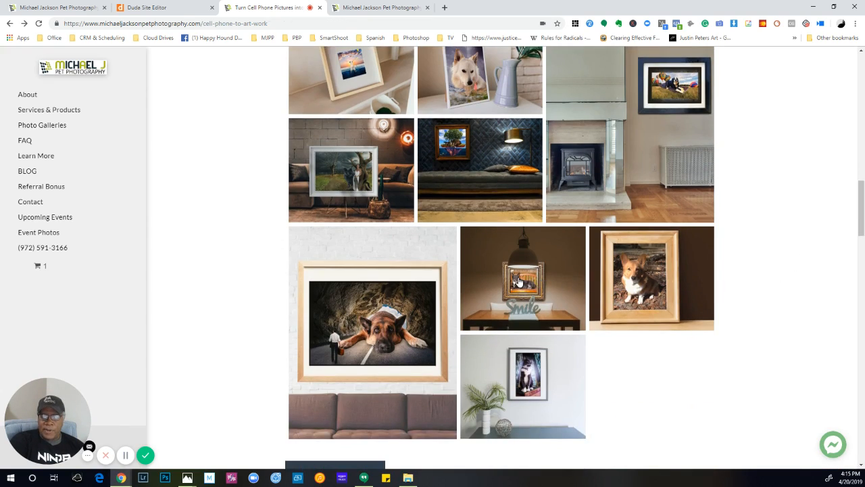
click(518, 278)
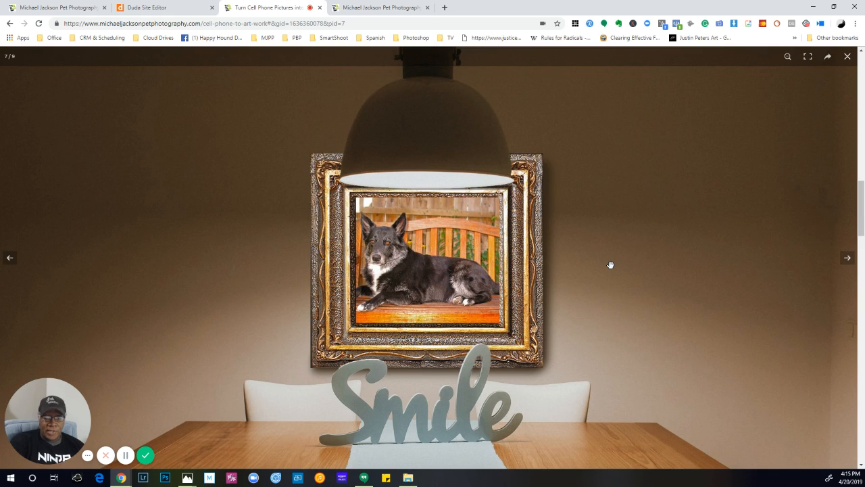
mouse_move(605, 263)
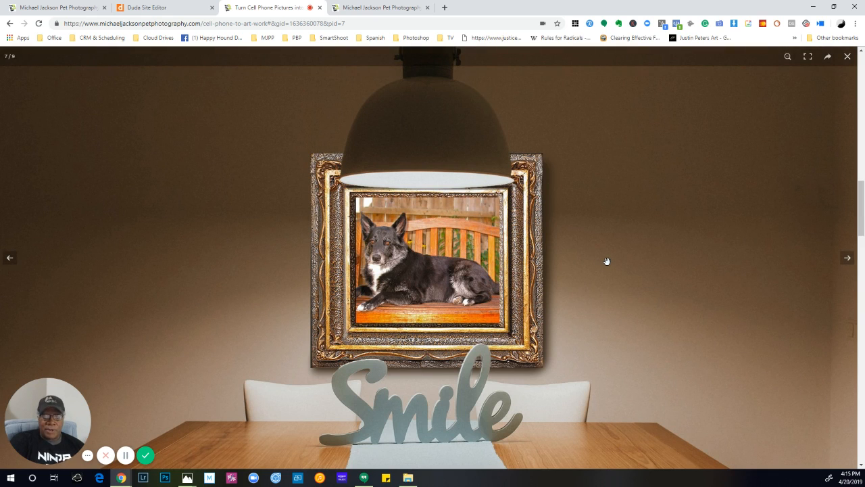
mouse_move(581, 261)
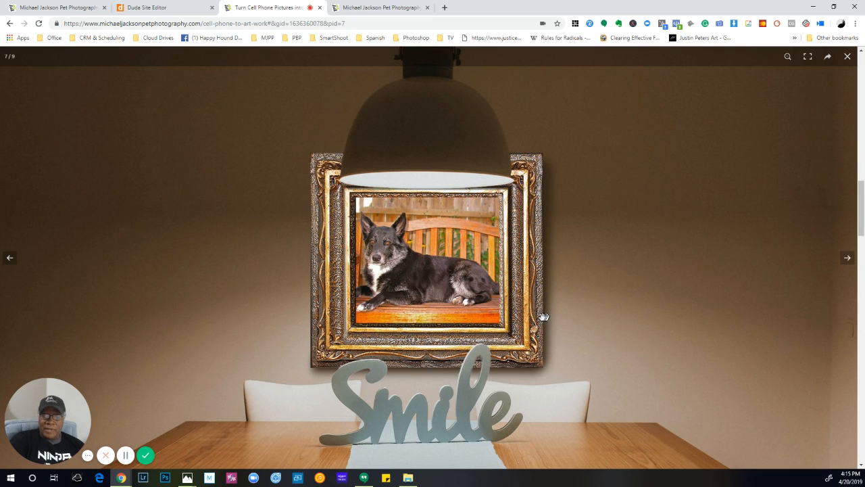
mouse_move(660, 264)
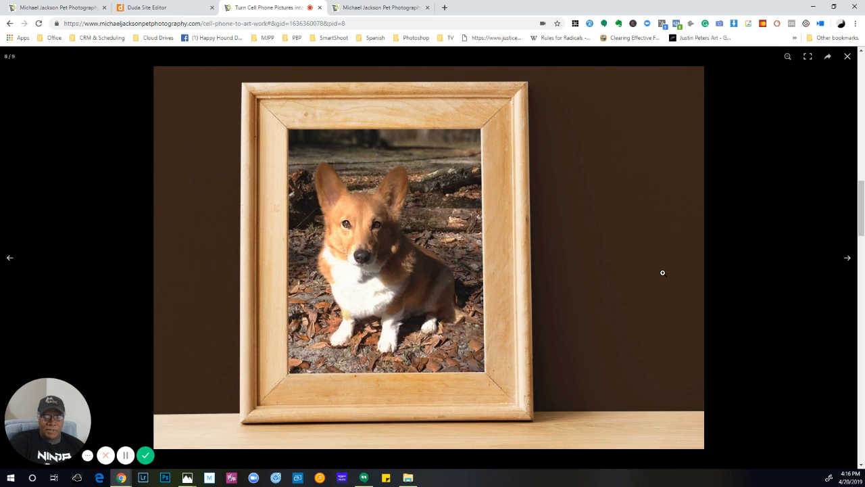
mouse_move(672, 265)
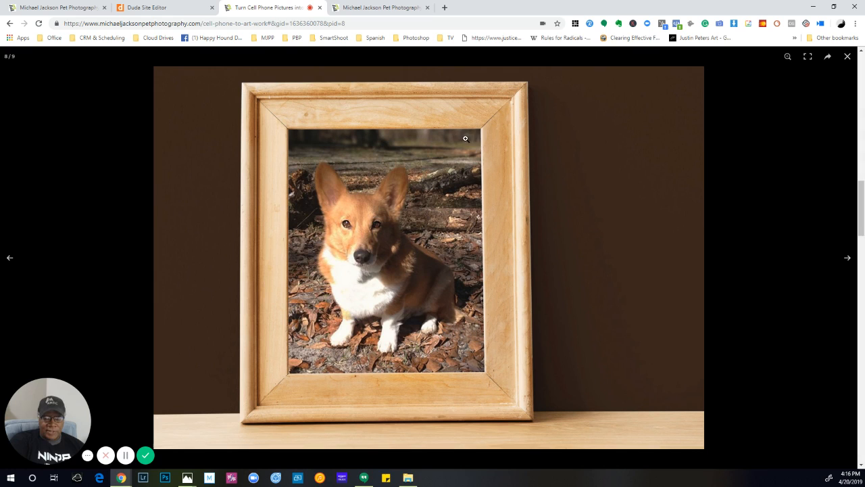
mouse_move(600, 337)
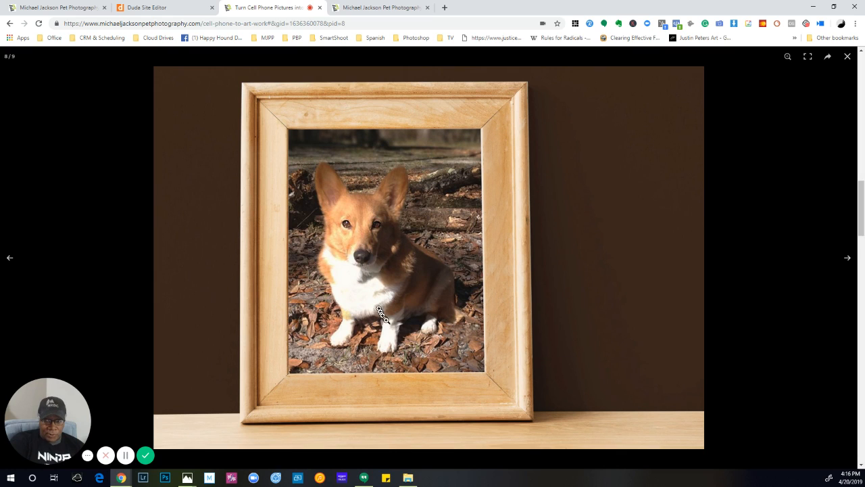
mouse_move(486, 390)
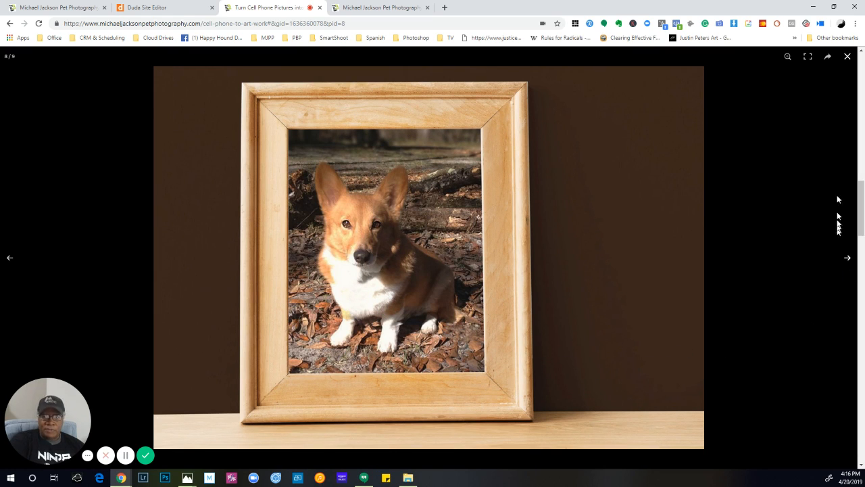
mouse_move(814, 189)
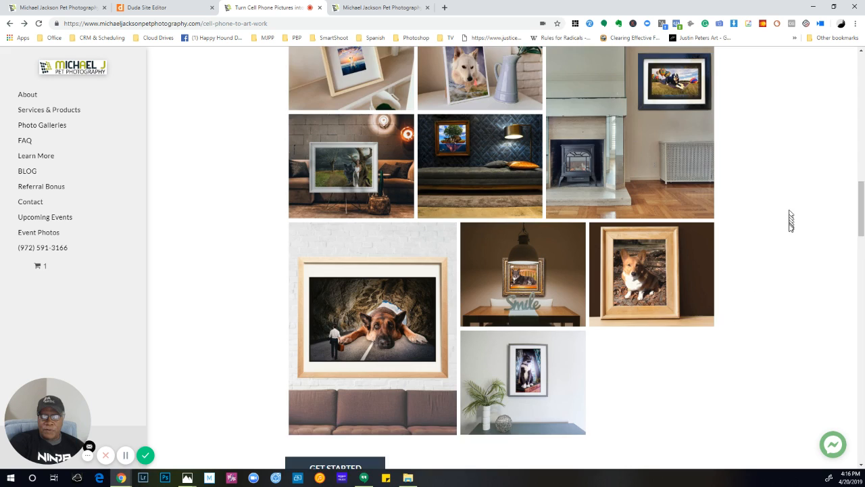
Enlarge the framed tuxedo cat portrait beside the plant in the photo viewer.
scroll(down, 3)
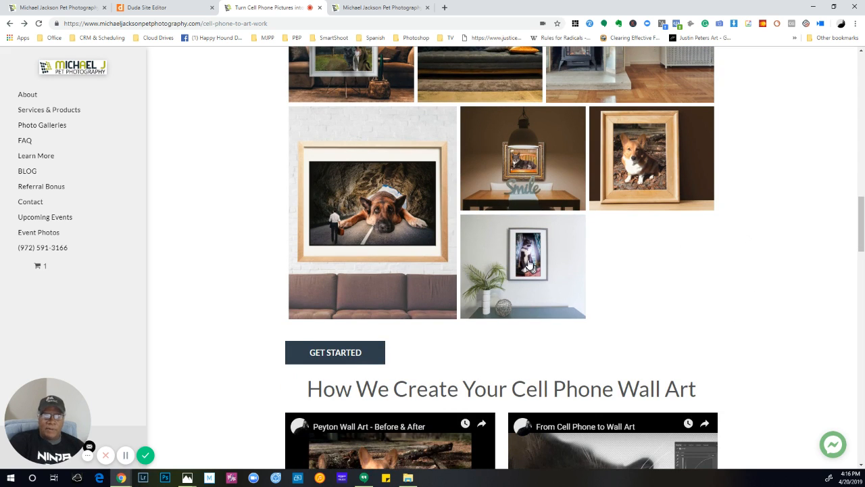
click(529, 267)
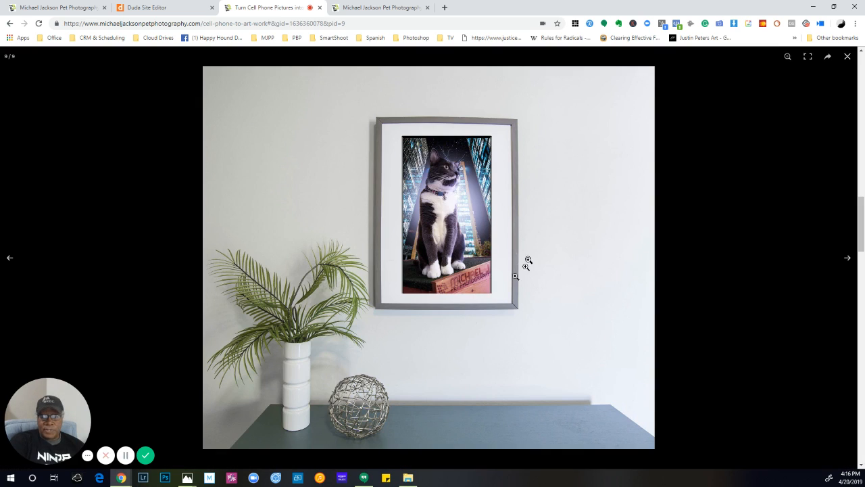
mouse_move(597, 270)
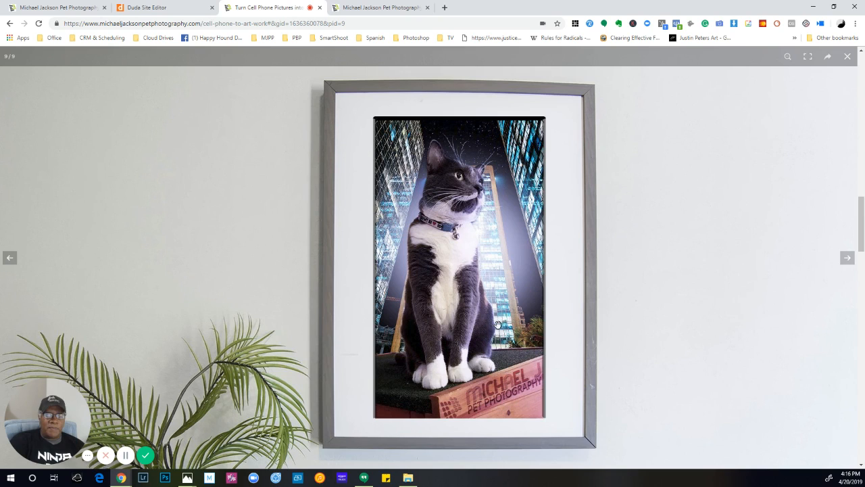
mouse_move(676, 284)
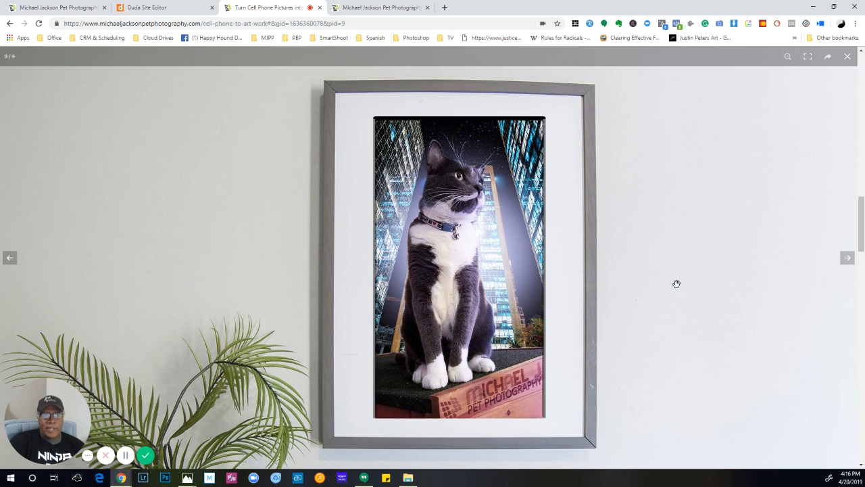
mouse_move(674, 282)
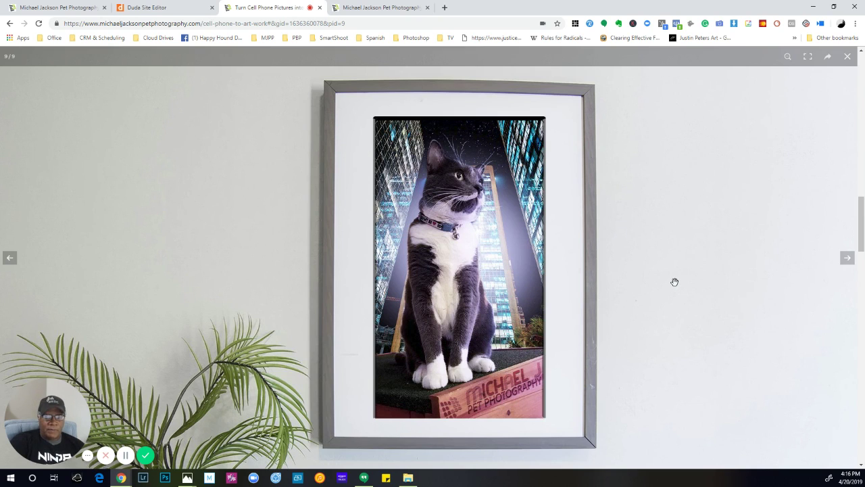
mouse_move(681, 269)
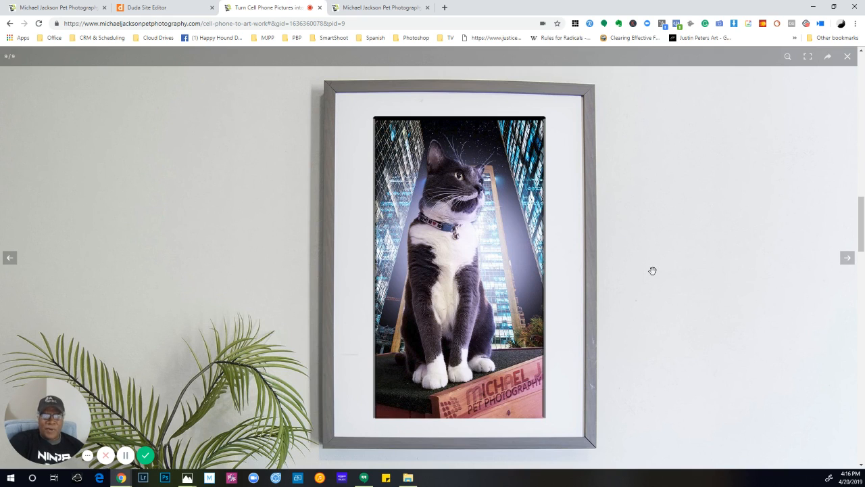
mouse_move(663, 263)
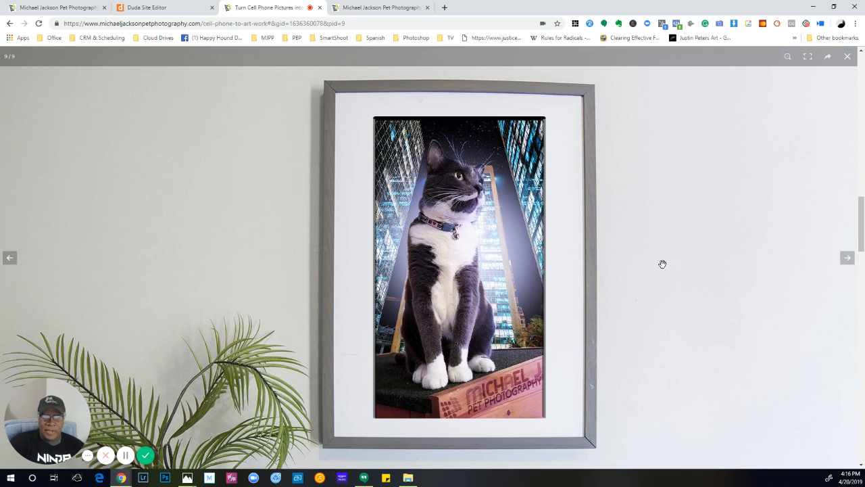
mouse_move(633, 335)
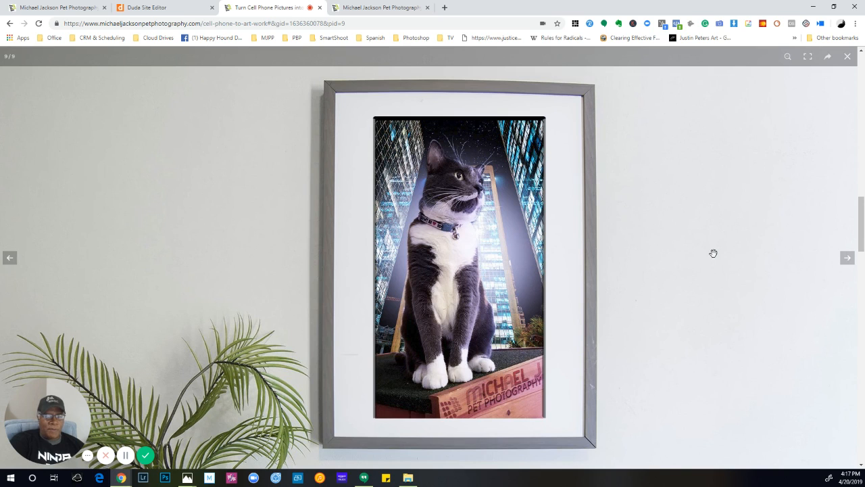
mouse_move(784, 259)
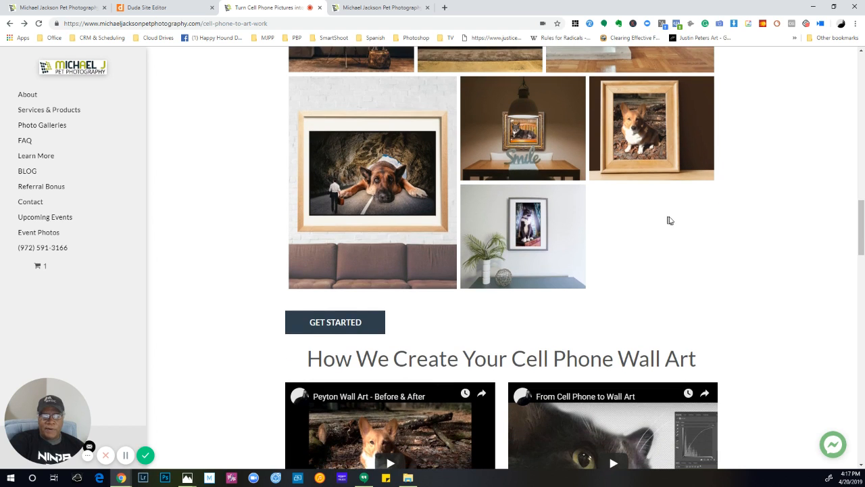
Scroll past the two how-it's-made videos to the customer testimonials.
scroll(down, 3)
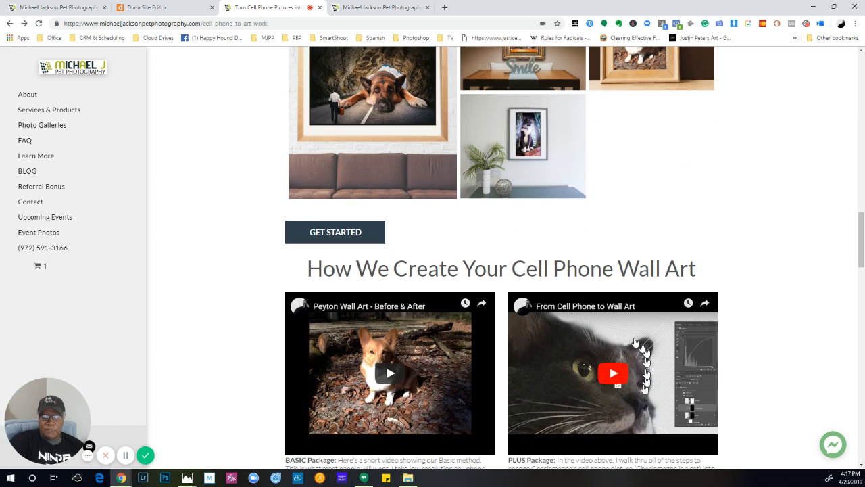
mouse_move(427, 390)
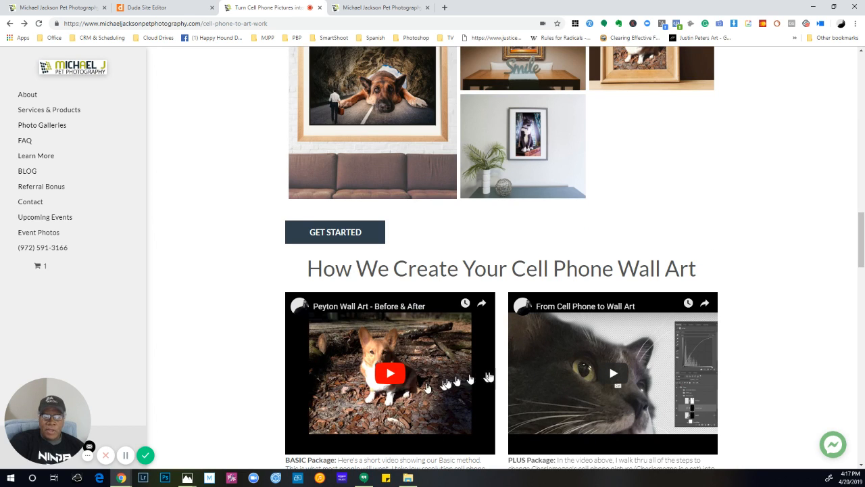
mouse_move(759, 361)
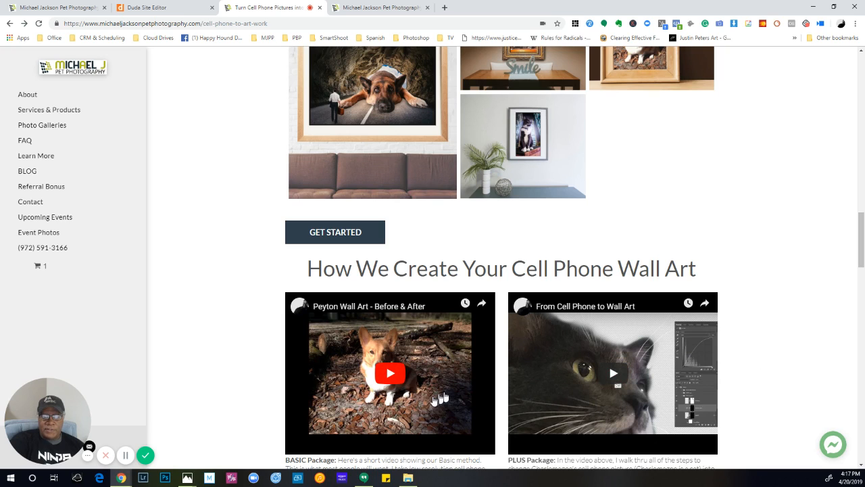
mouse_move(614, 382)
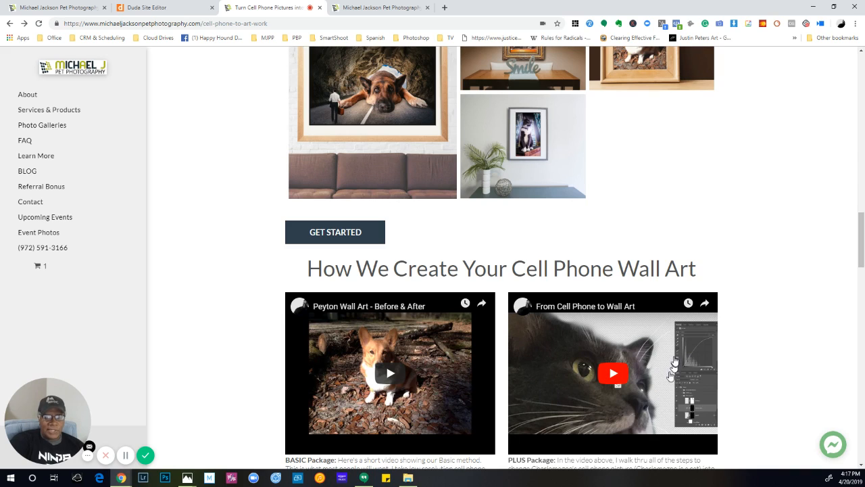
mouse_move(391, 378)
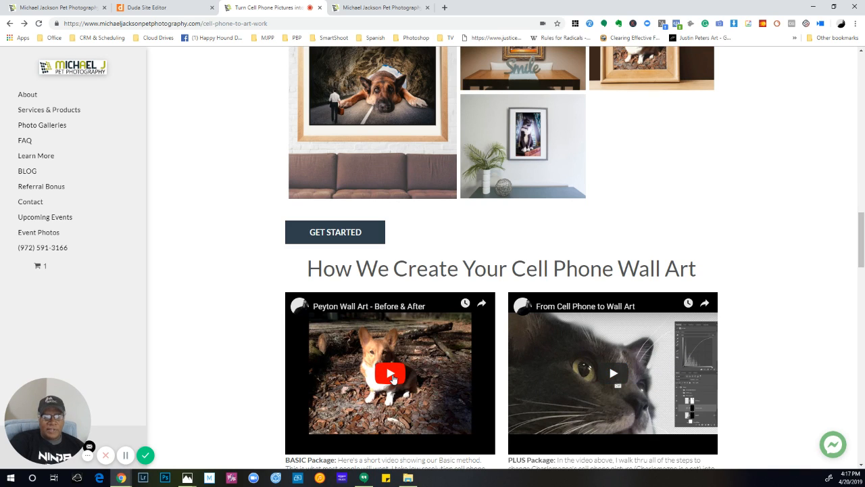
mouse_move(781, 264)
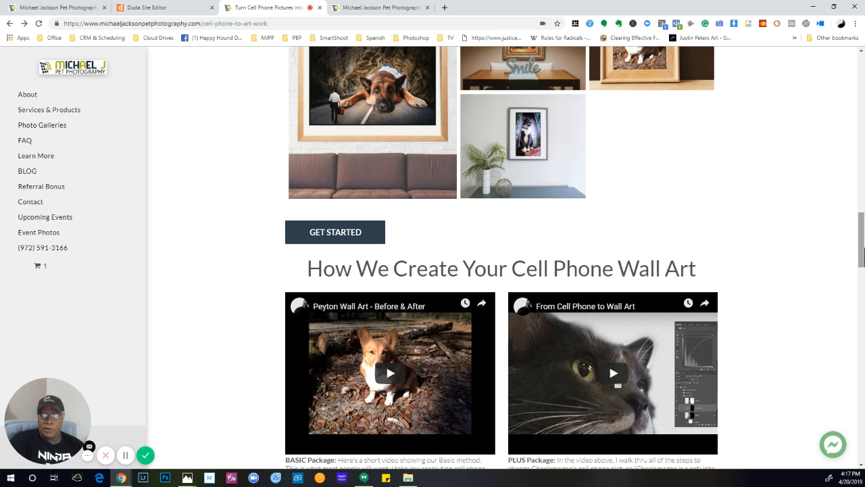
scroll(down, 3)
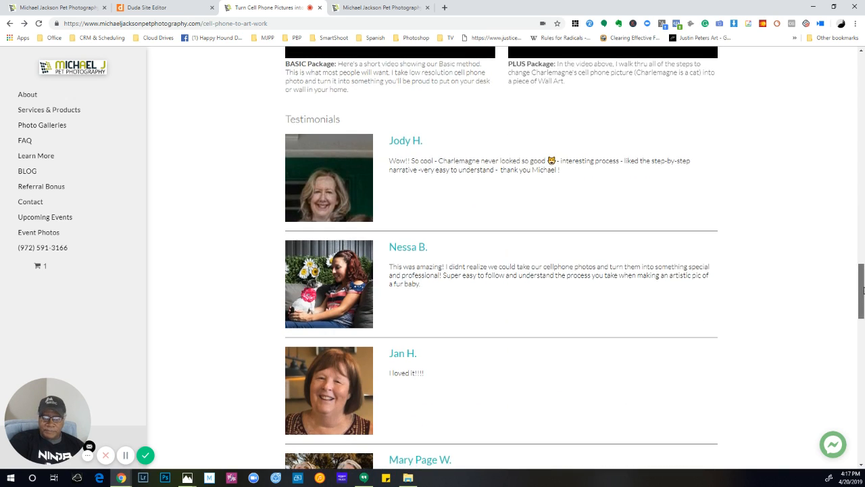
Scroll to the 3 Simple Steps and Choose a Package section with the Basic $149 option.
scroll(down, 3)
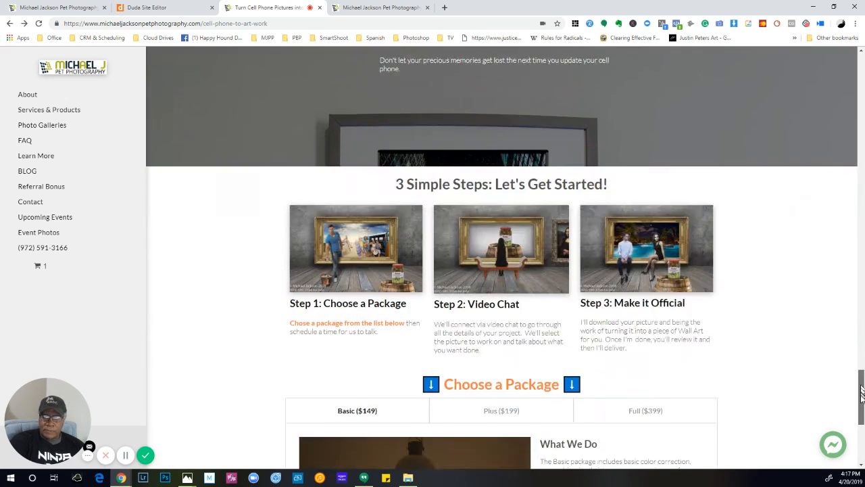
scroll(down, 3)
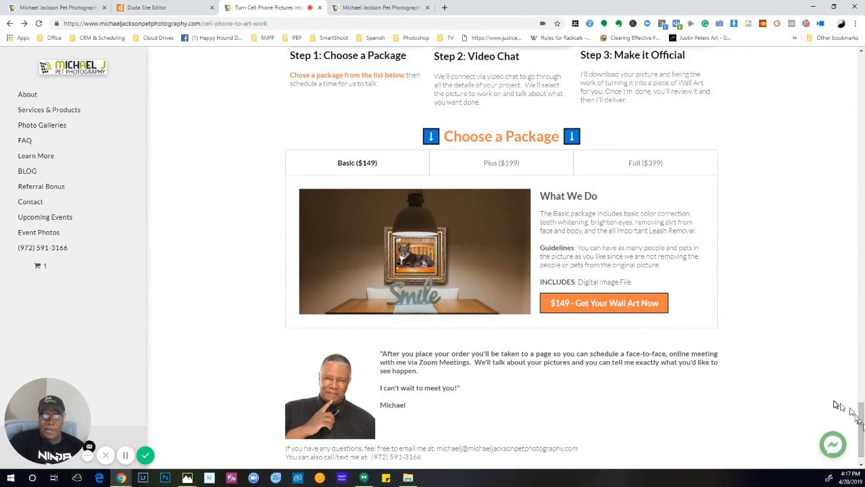
mouse_move(809, 261)
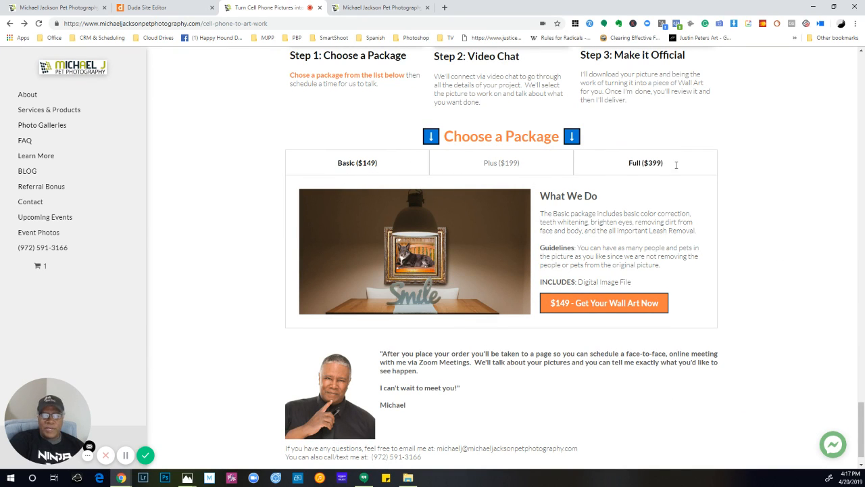
mouse_move(762, 176)
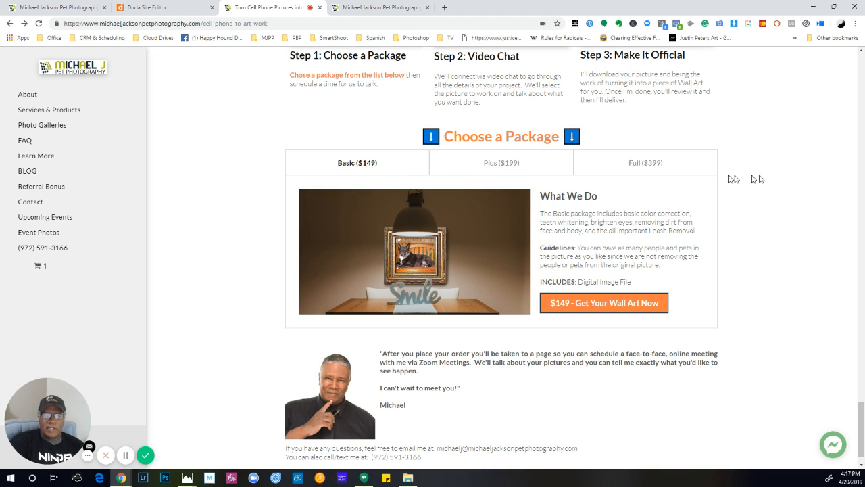
mouse_move(65, 196)
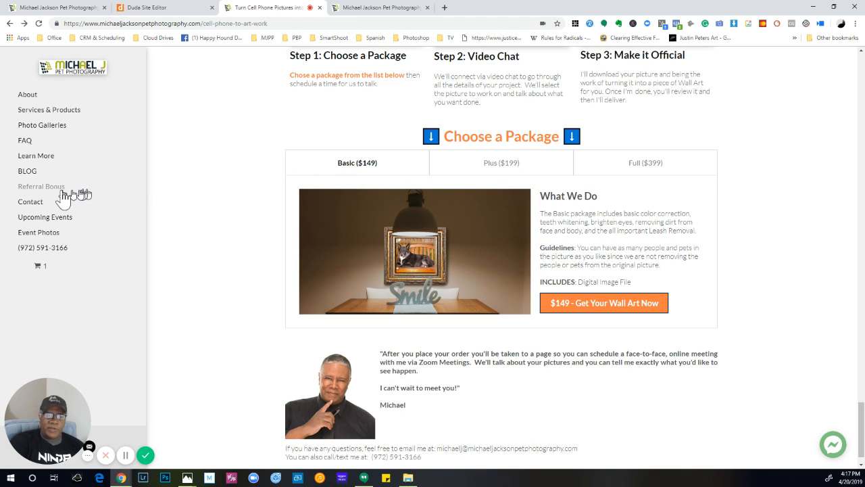
mouse_move(44, 198)
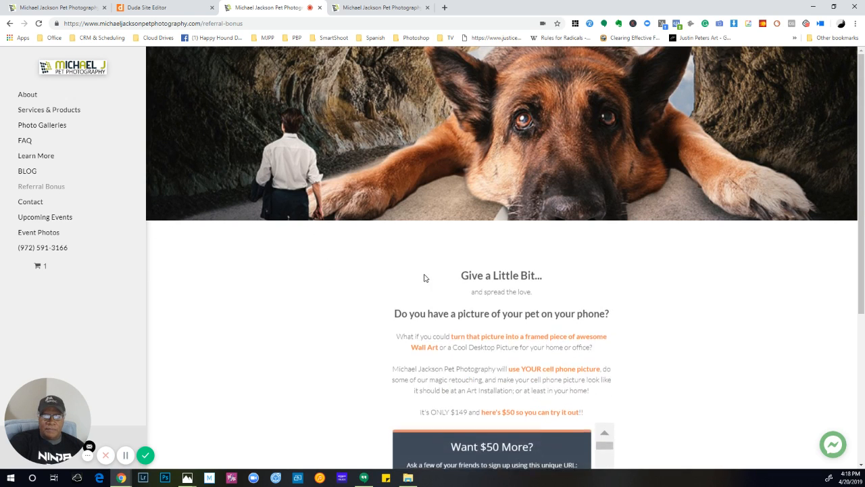
Scroll down the Referral Bonus page to the Want $50 More friend referral panel.
scroll(down, 3)
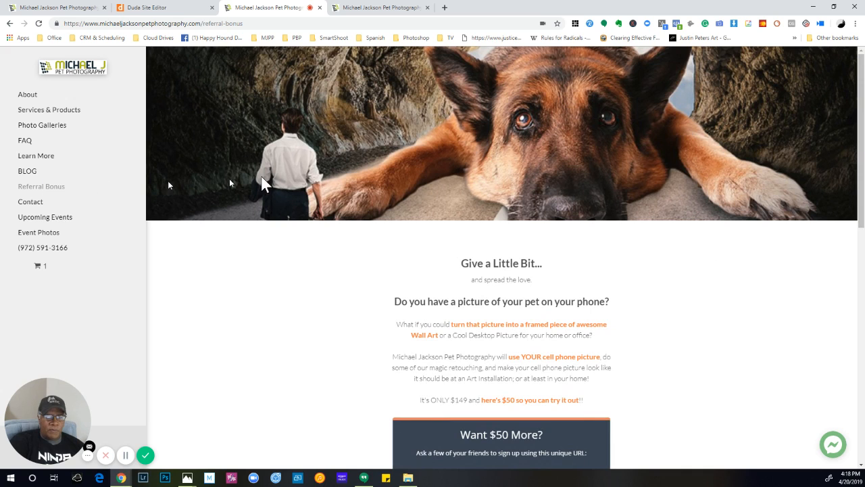
scroll(down, 3)
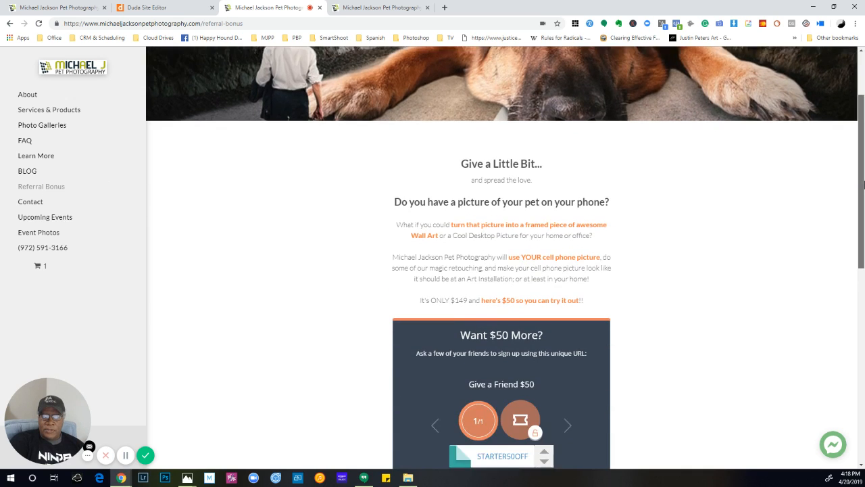
scroll(down, 3)
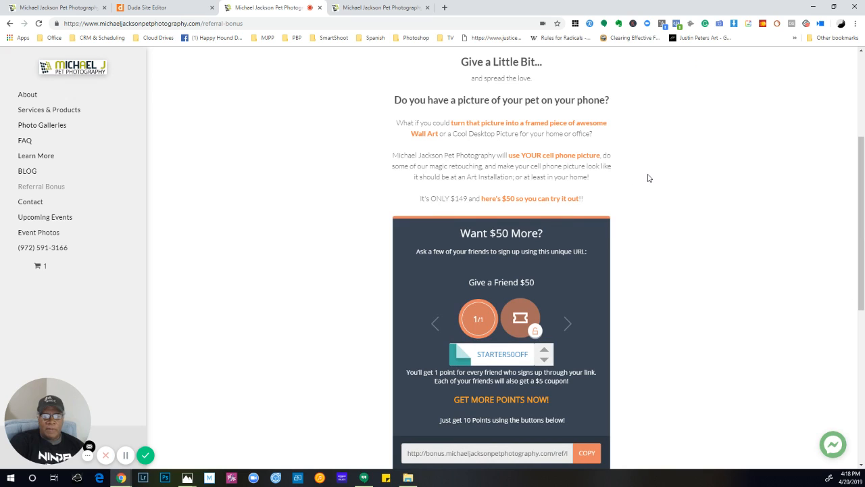
mouse_move(246, 129)
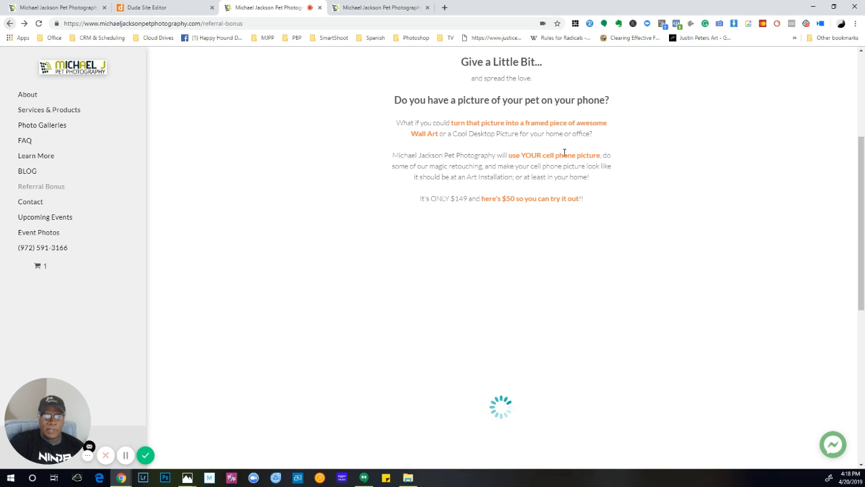
mouse_move(83, 101)
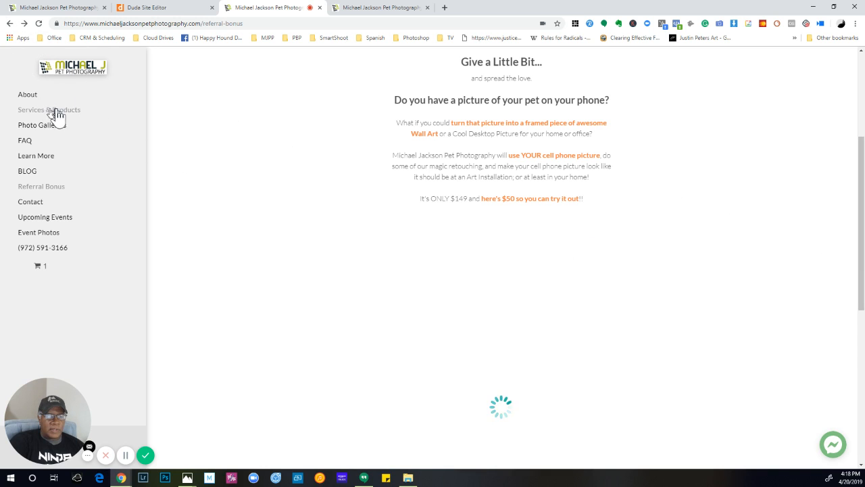
Return via Services & Products to the cell-phone wall art page and scroll to Choose a Package.
click(48, 110)
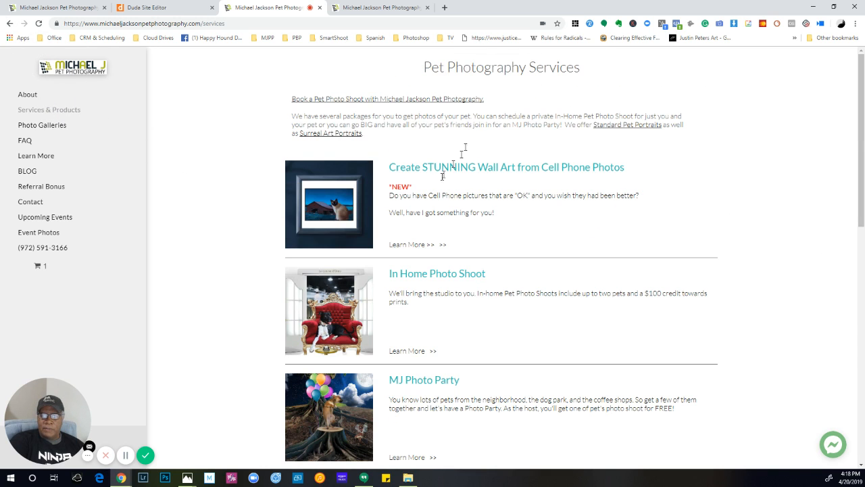
click(506, 168)
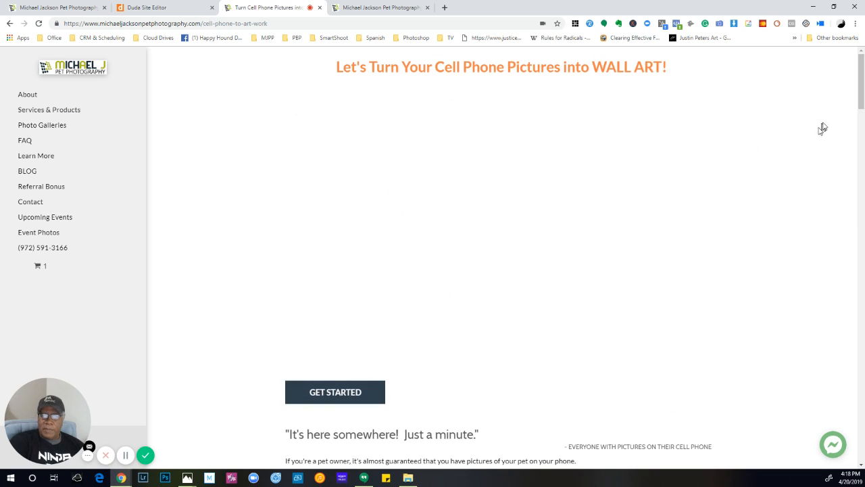
scroll(down, 3)
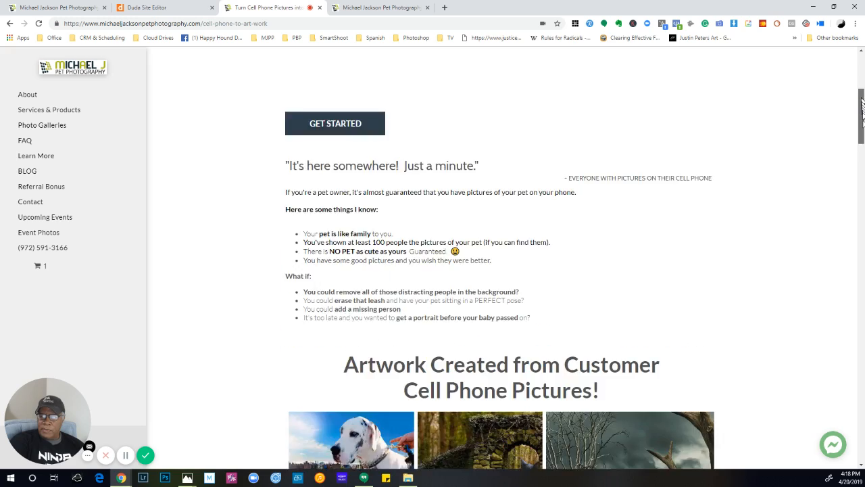
scroll(down, 3)
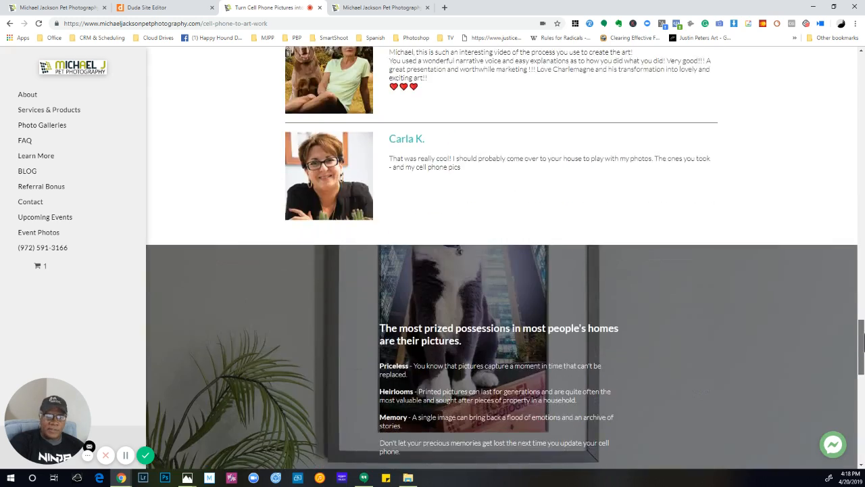
scroll(down, 3)
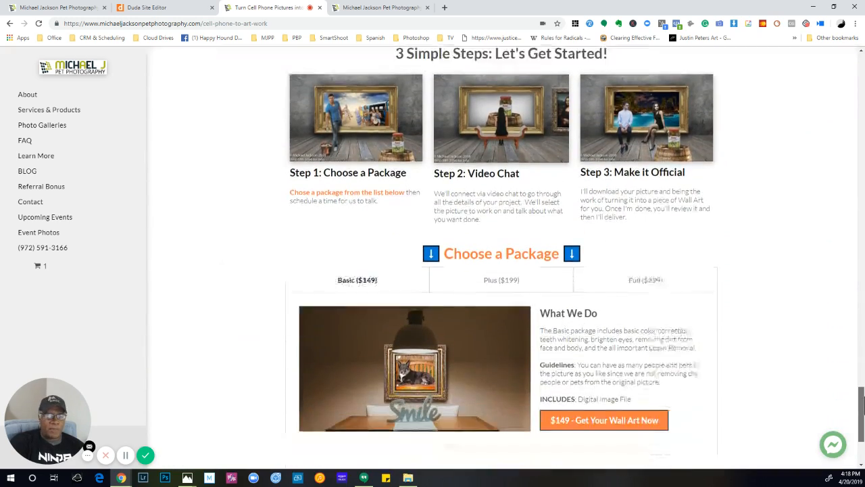
scroll(down, 3)
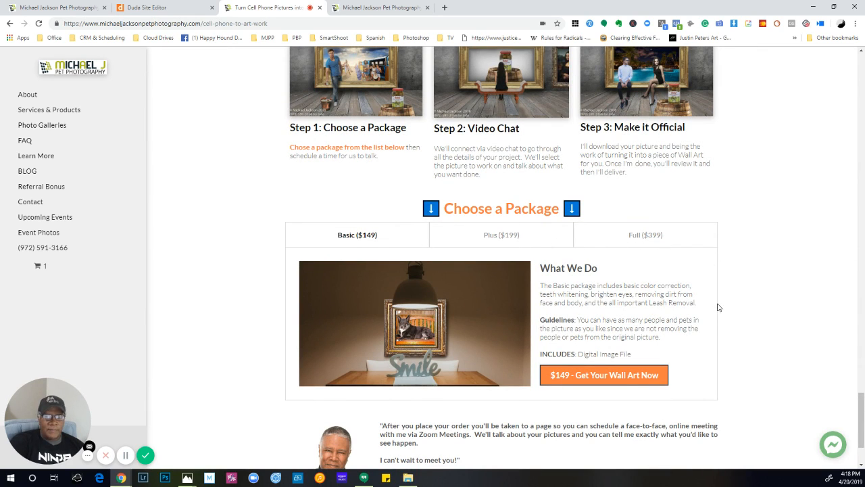
mouse_move(733, 318)
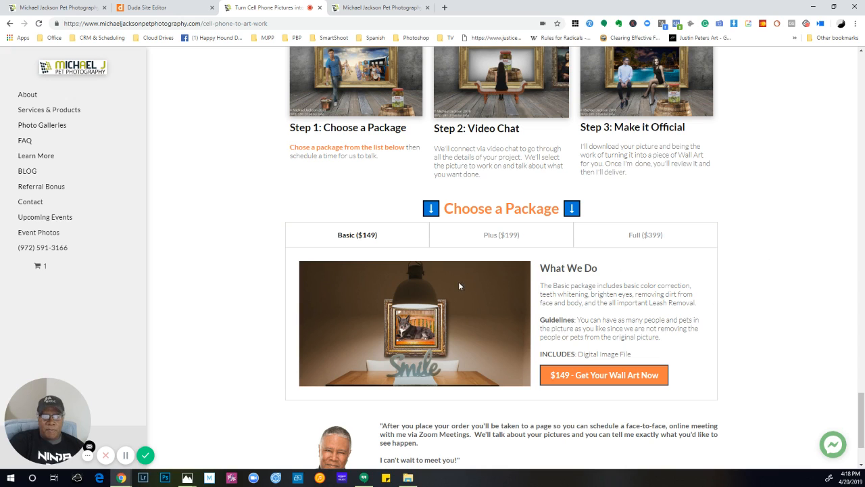
mouse_move(751, 279)
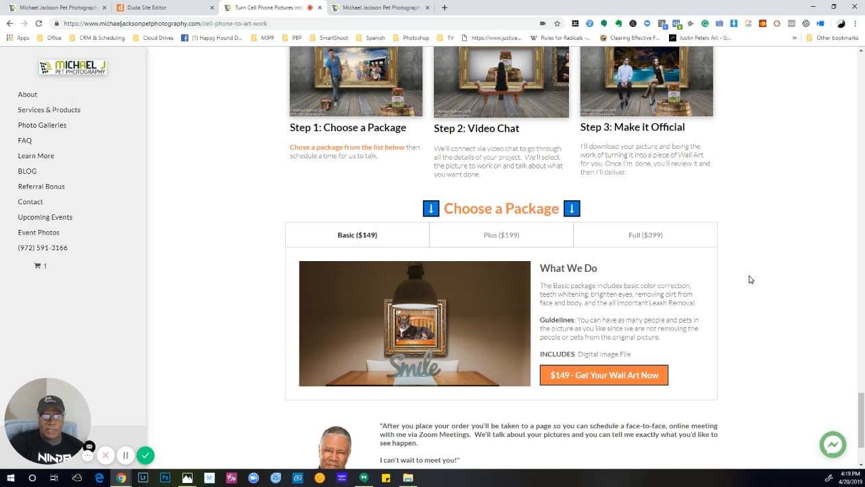
mouse_move(614, 280)
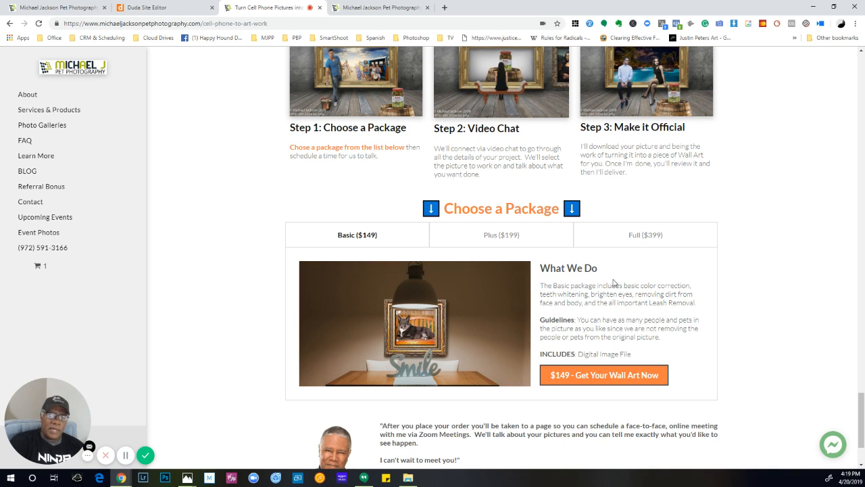
mouse_move(744, 264)
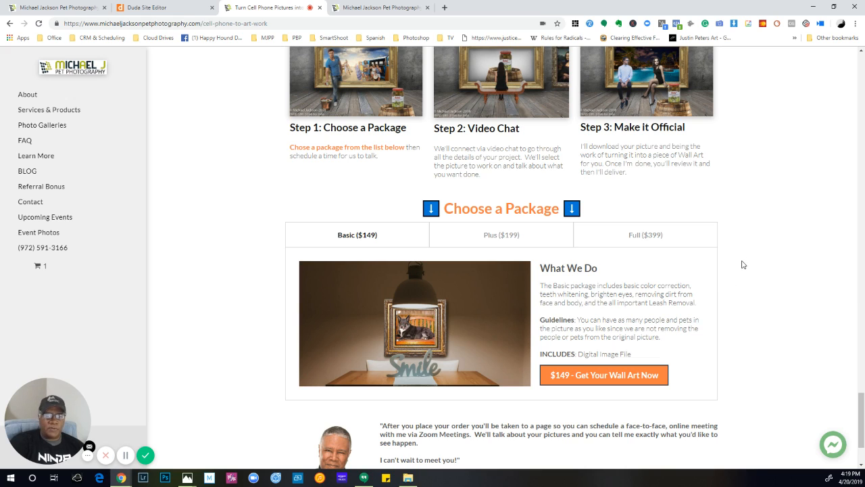
mouse_move(750, 272)
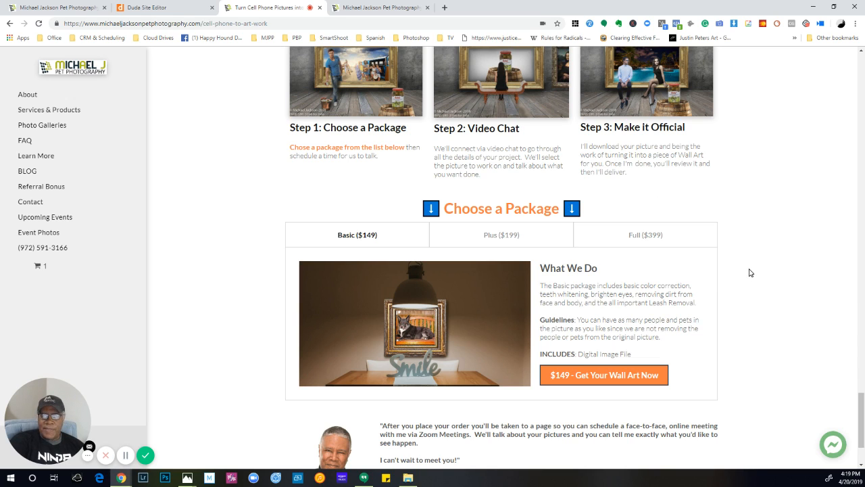
drag(47, 419, 443, 217)
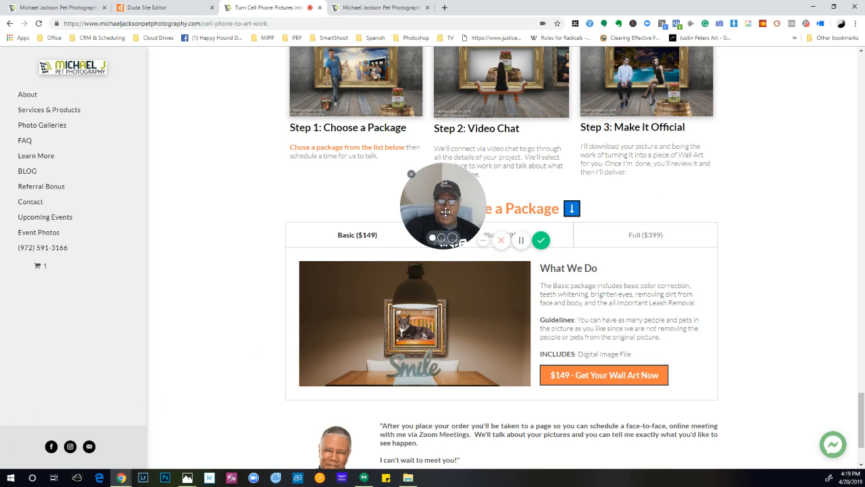